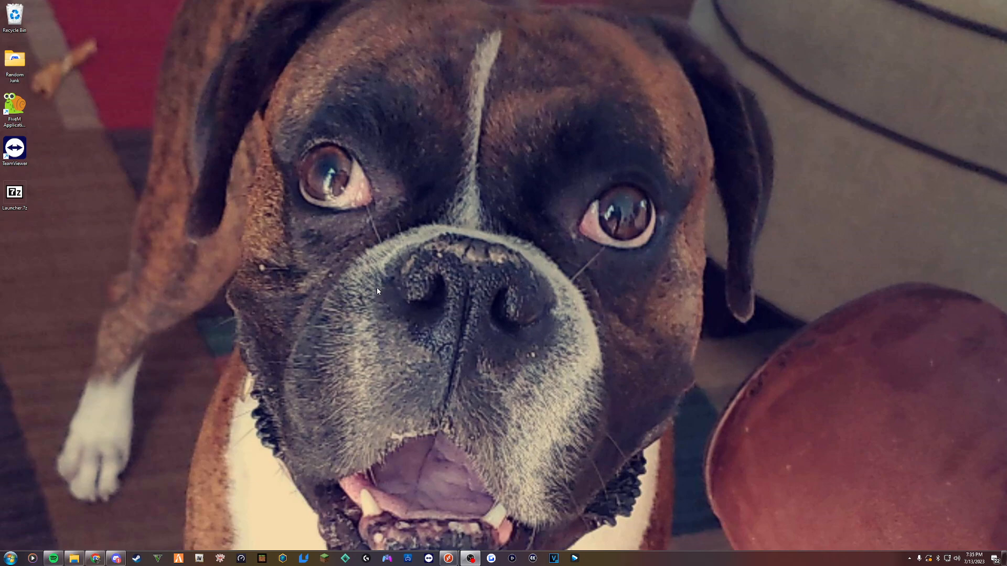
pyautogui.moveTo(171, 516)
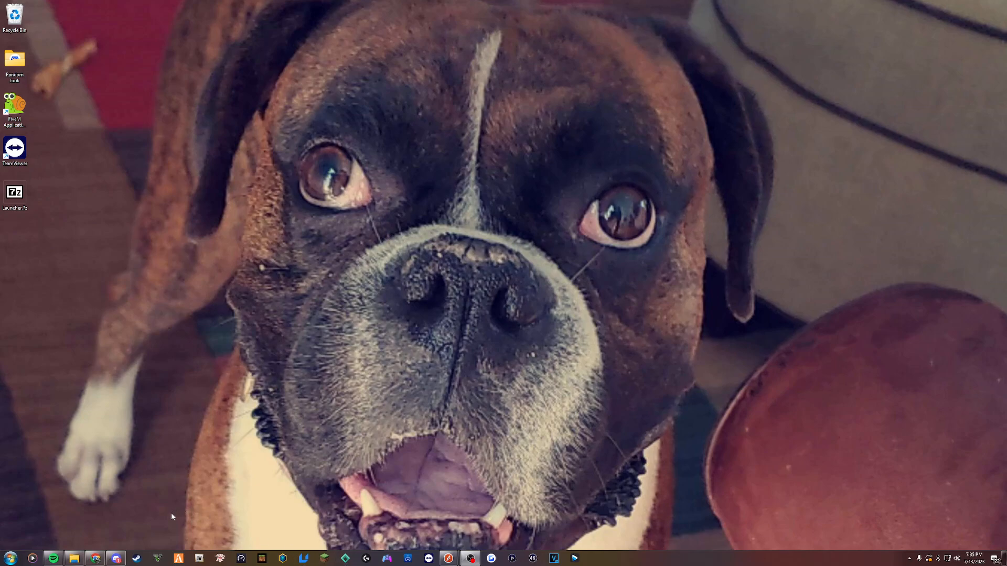
pyautogui.moveTo(166, 506)
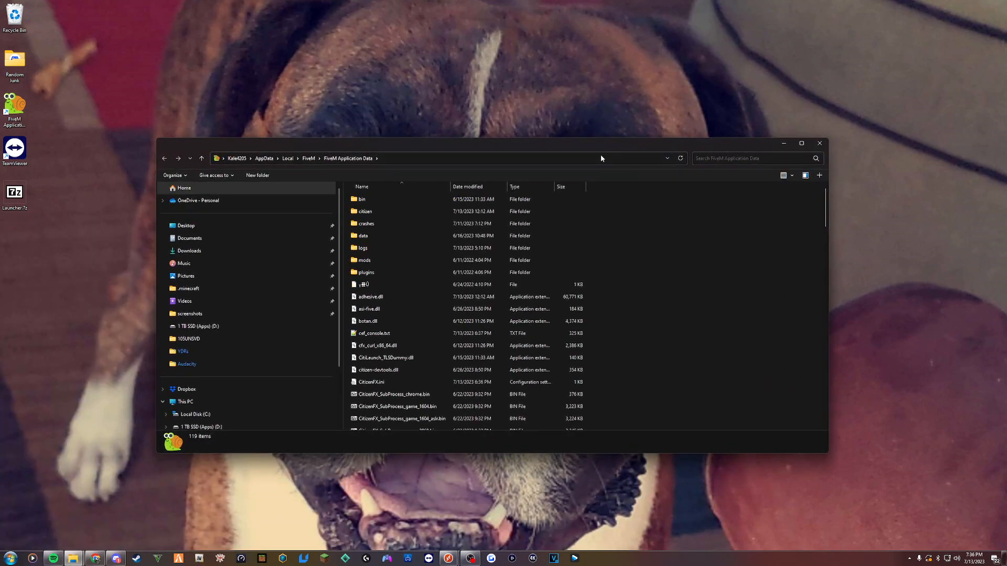
pyautogui.moveTo(398, 158)
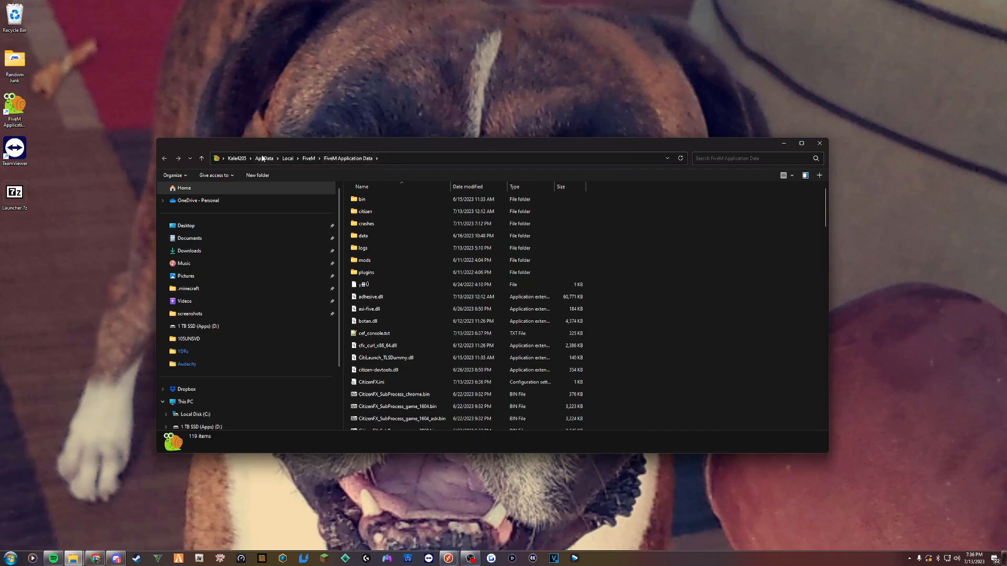
# - Return to AppData, dismiss the Run prompt, and scroll Local to Rockstar Games
pyautogui.click(264, 158)
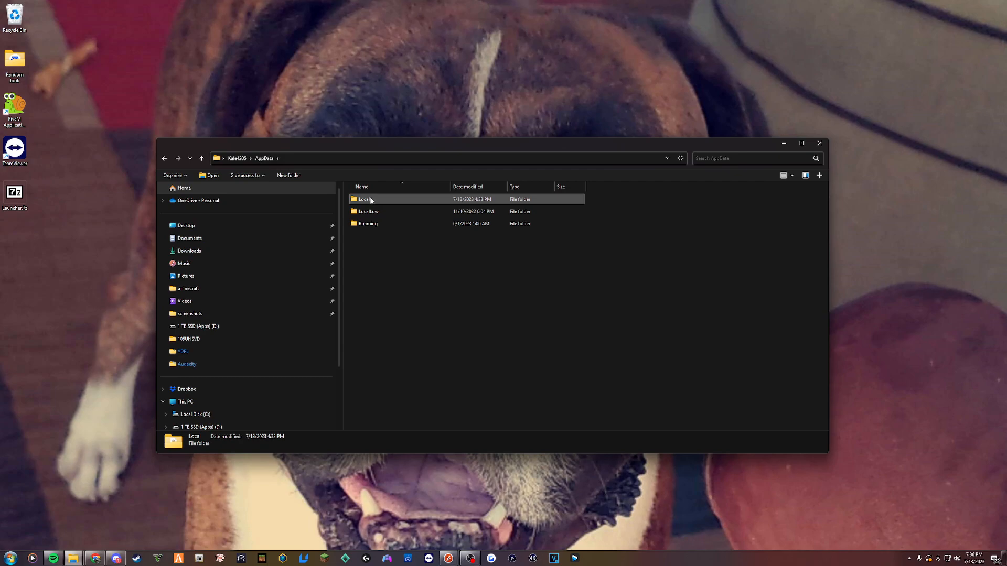
pyautogui.moveTo(51, 473)
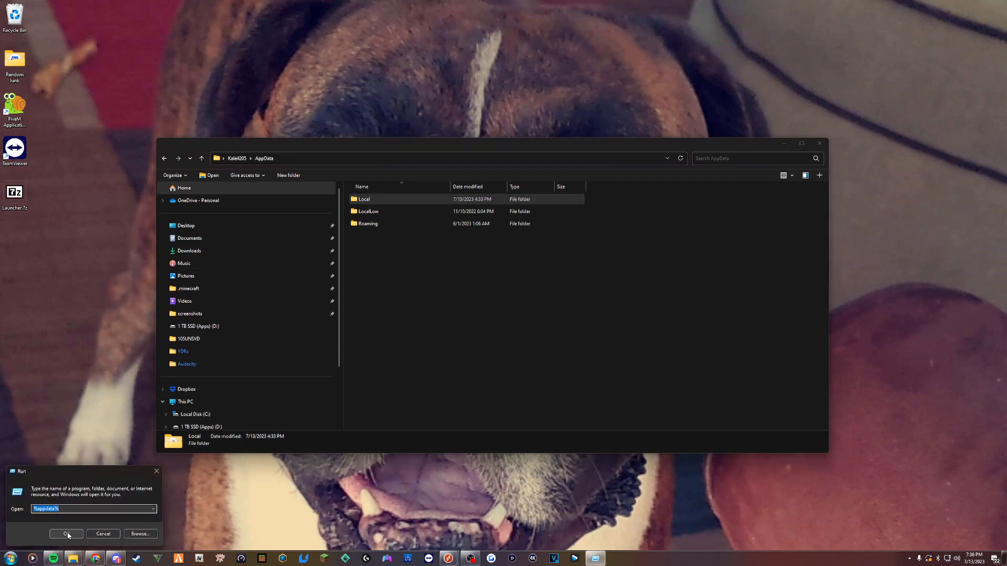
pyautogui.click(66, 534)
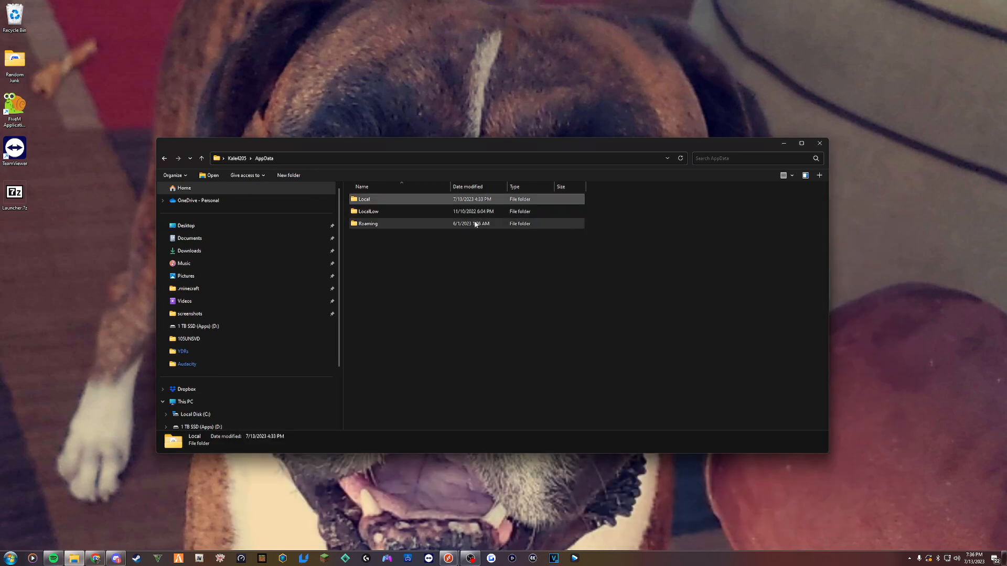
pyautogui.doubleClick(364, 199)
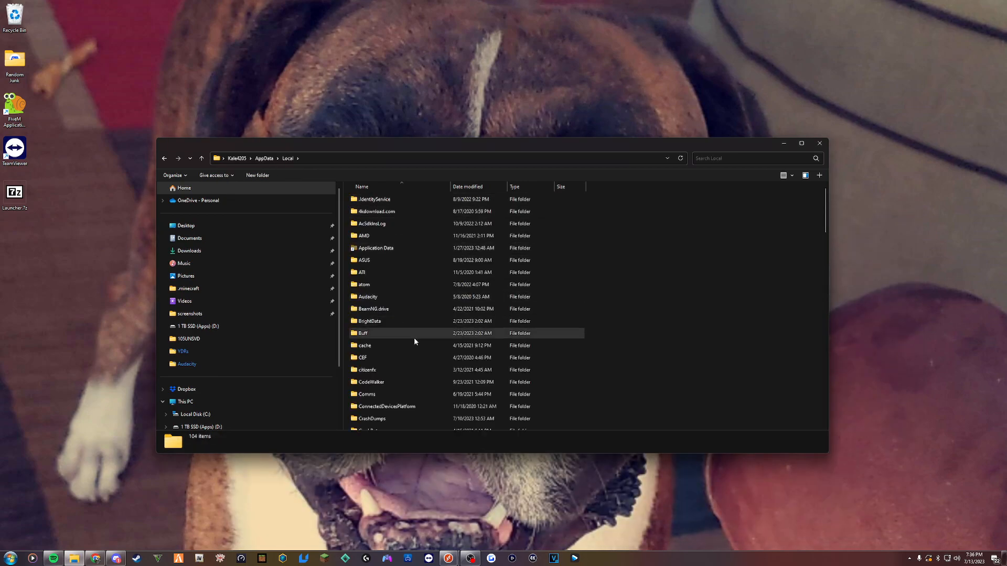
pyautogui.scroll(-3)
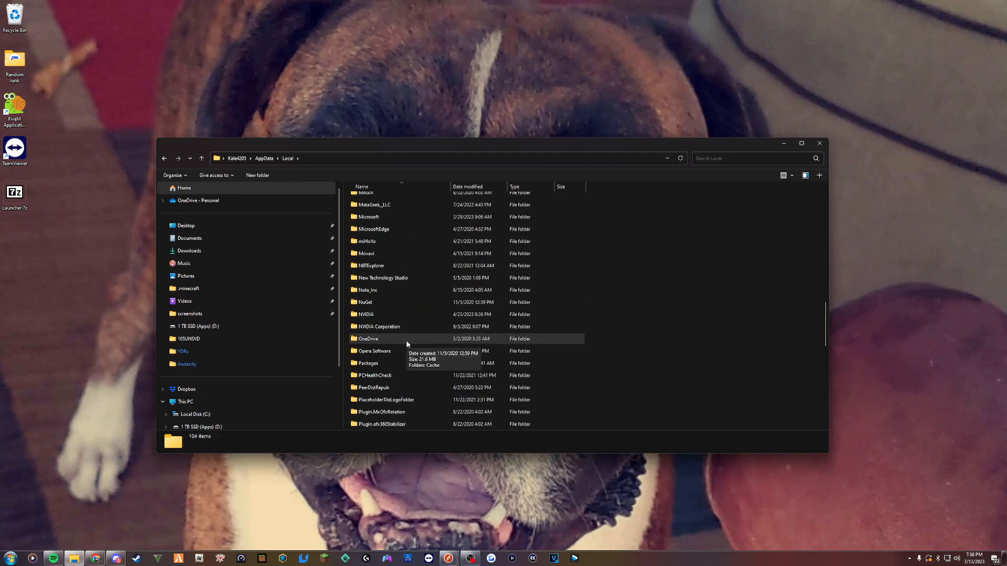
pyautogui.scroll(-3)
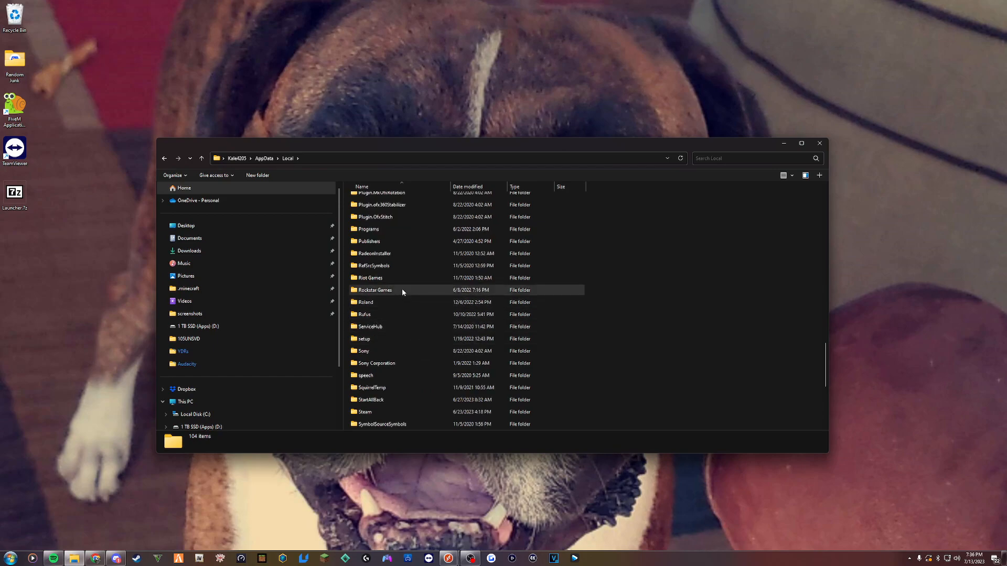
pyautogui.rightClick(375, 289)
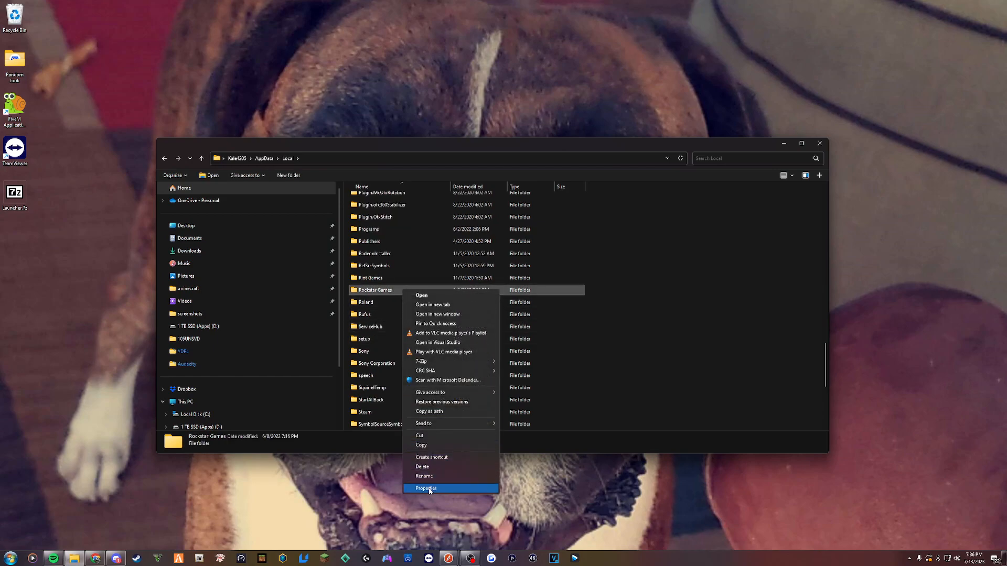
pyautogui.click(427, 489)
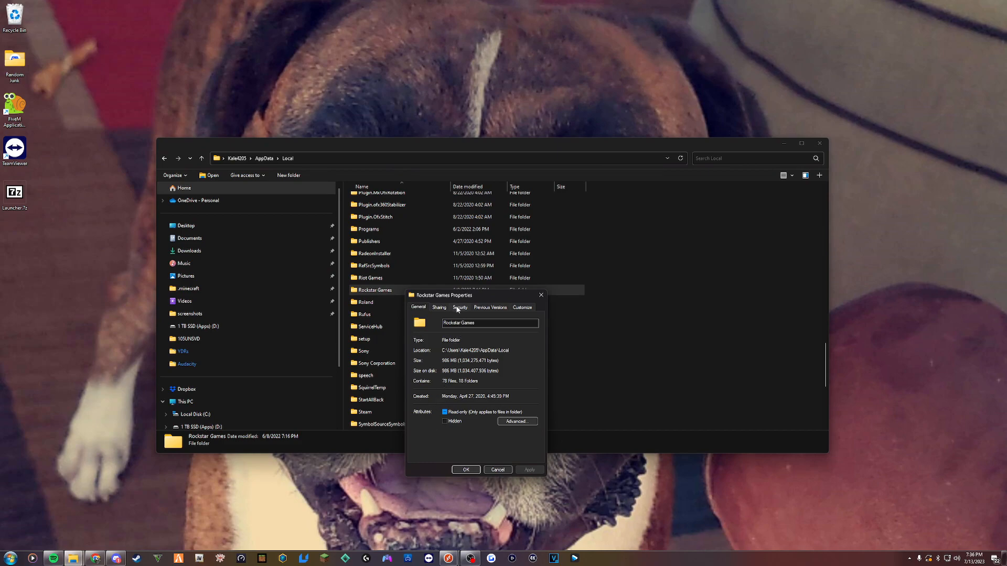
pyautogui.click(458, 307)
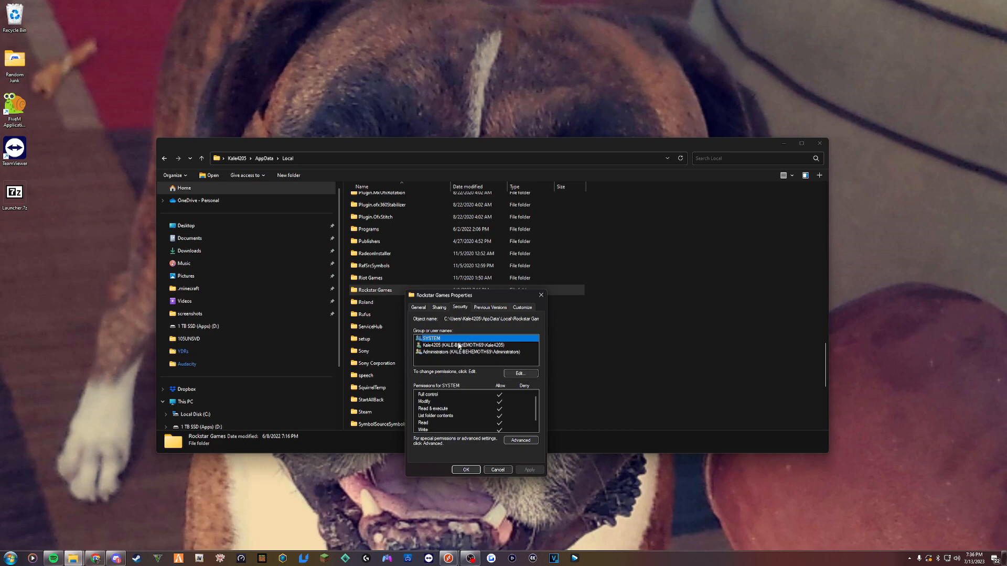
pyautogui.click(469, 352)
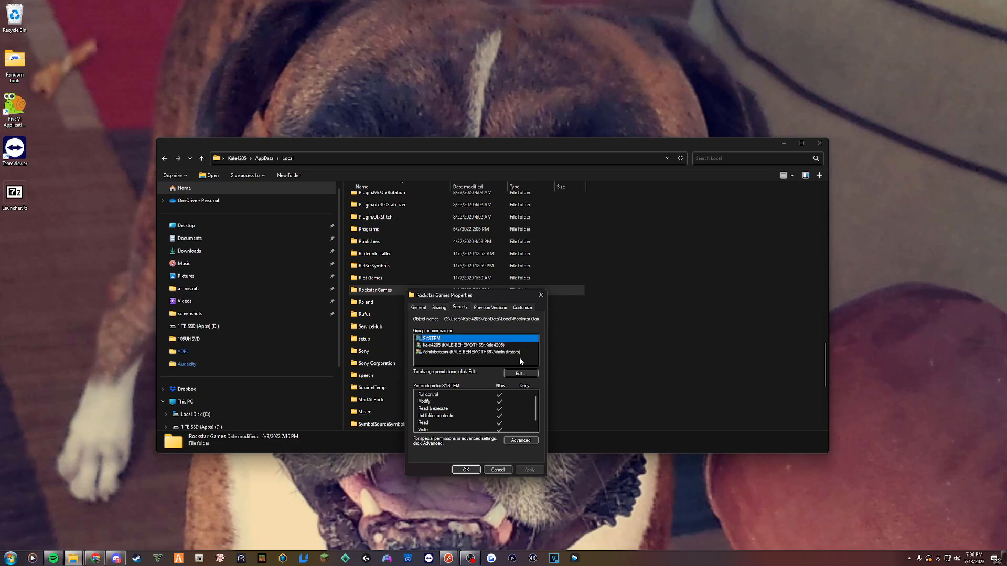
pyautogui.scroll(-3)
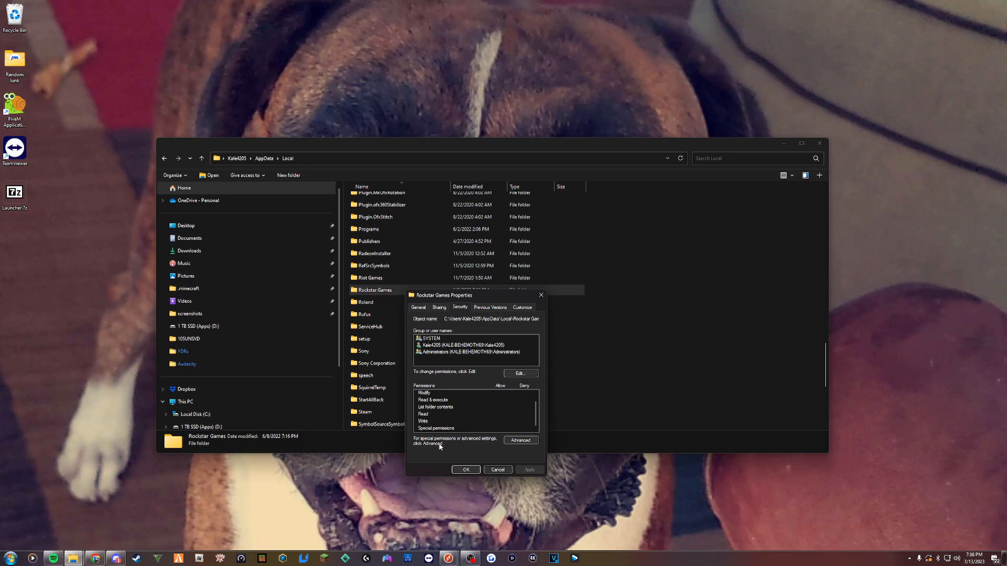
pyautogui.moveTo(441, 447)
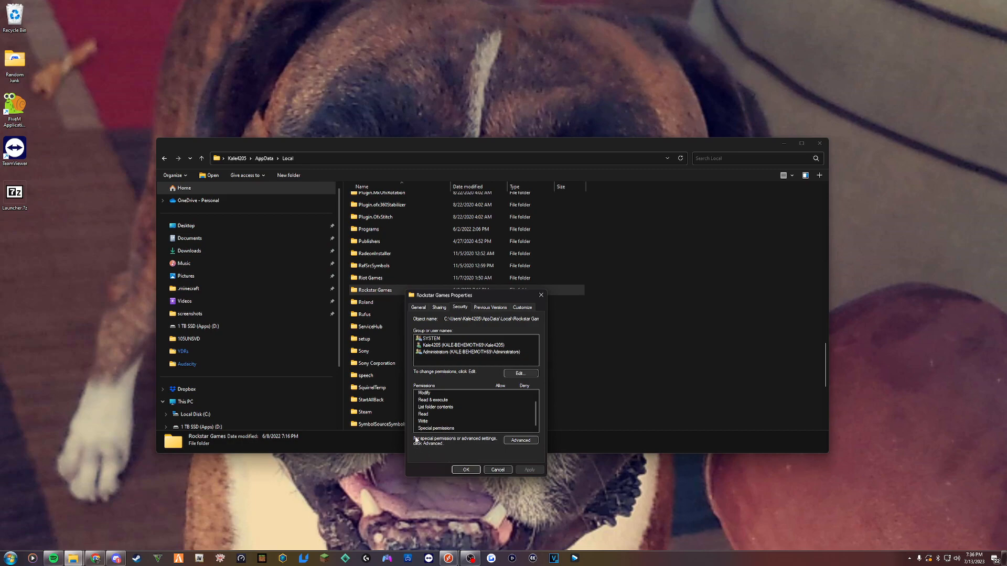
pyautogui.moveTo(543, 444)
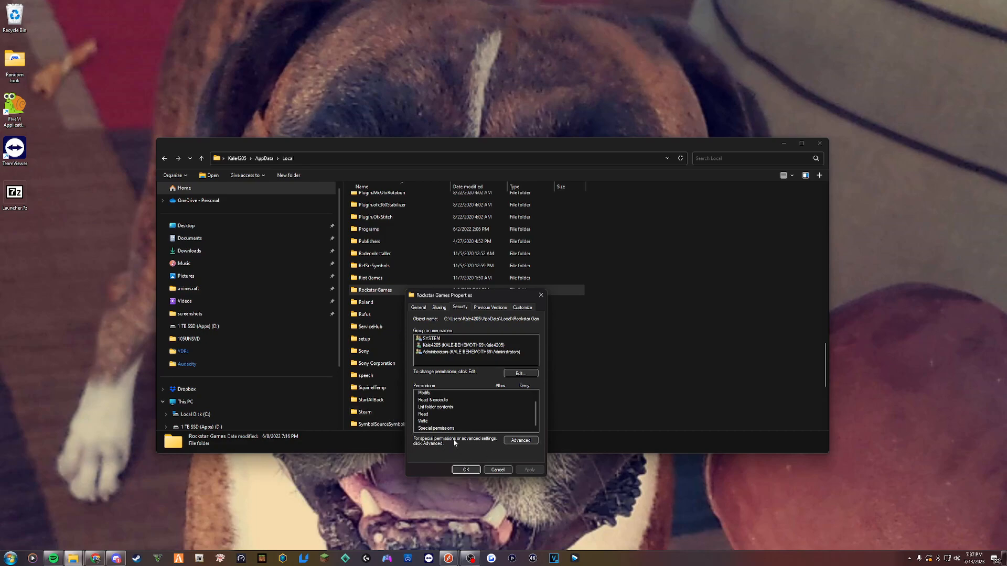
pyautogui.moveTo(465, 456)
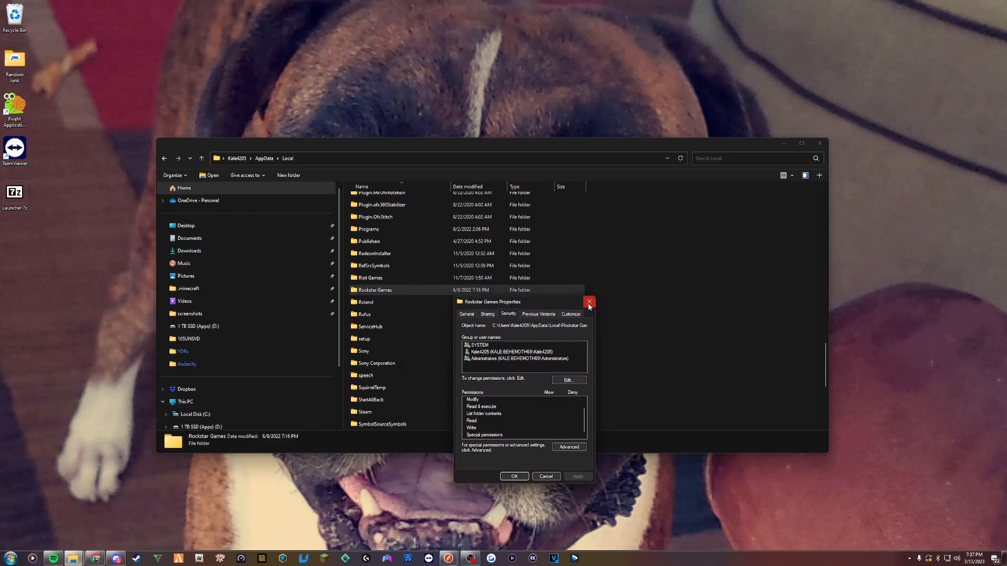
pyautogui.click(588, 302)
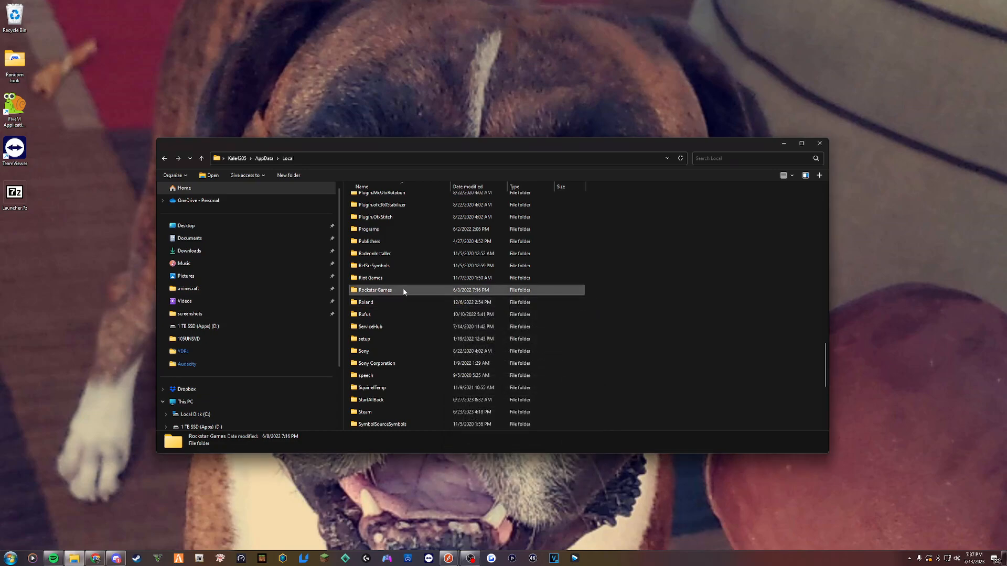
pyautogui.doubleClick(374, 290)
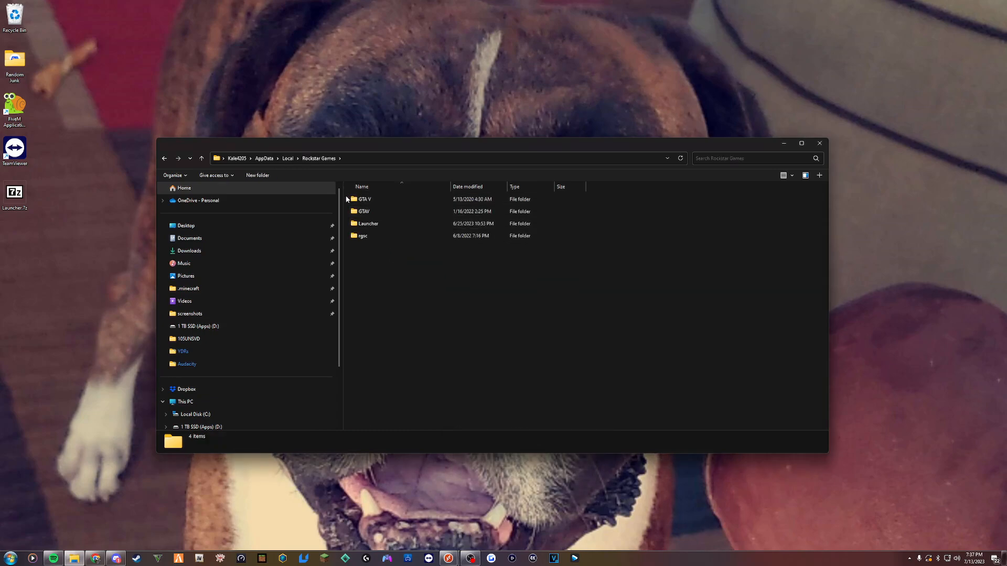
pyautogui.press('ctrl+a')
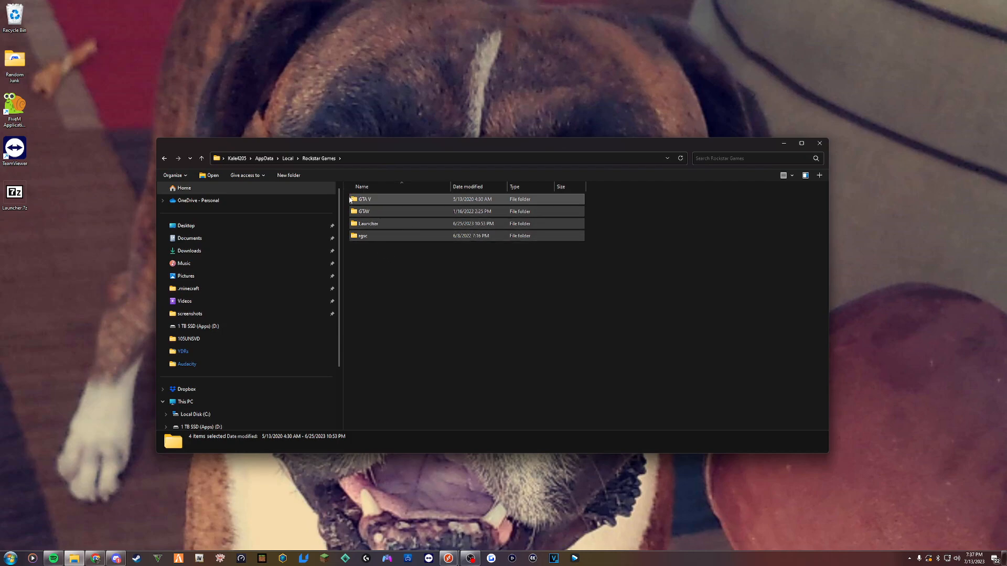
pyautogui.click(417, 212)
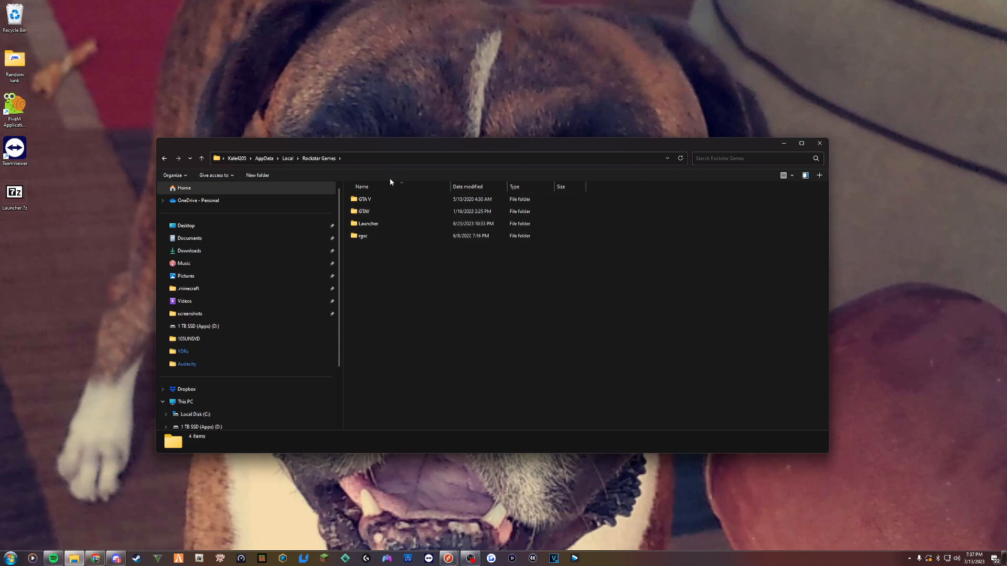
pyautogui.click(363, 235)
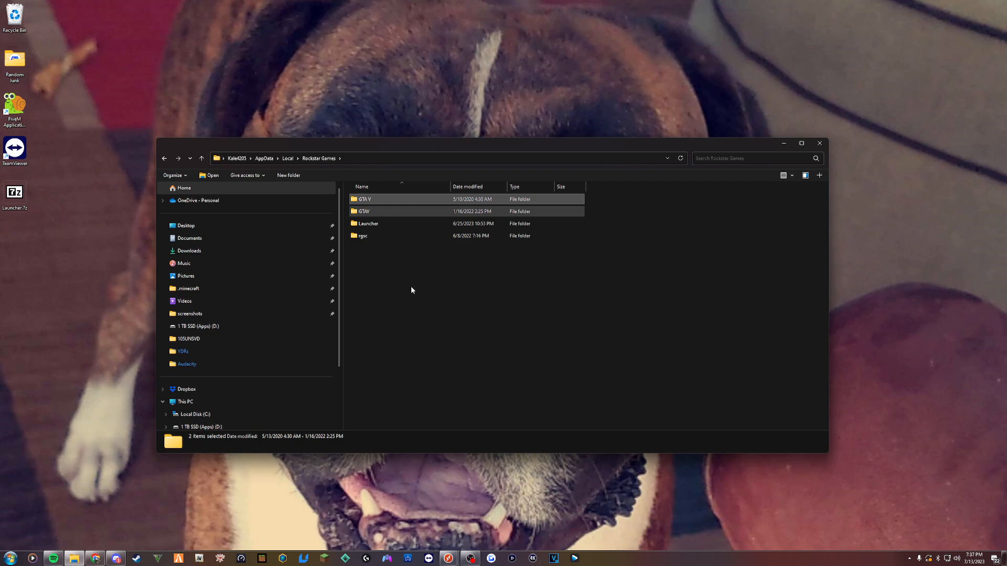
pyautogui.click(363, 235)
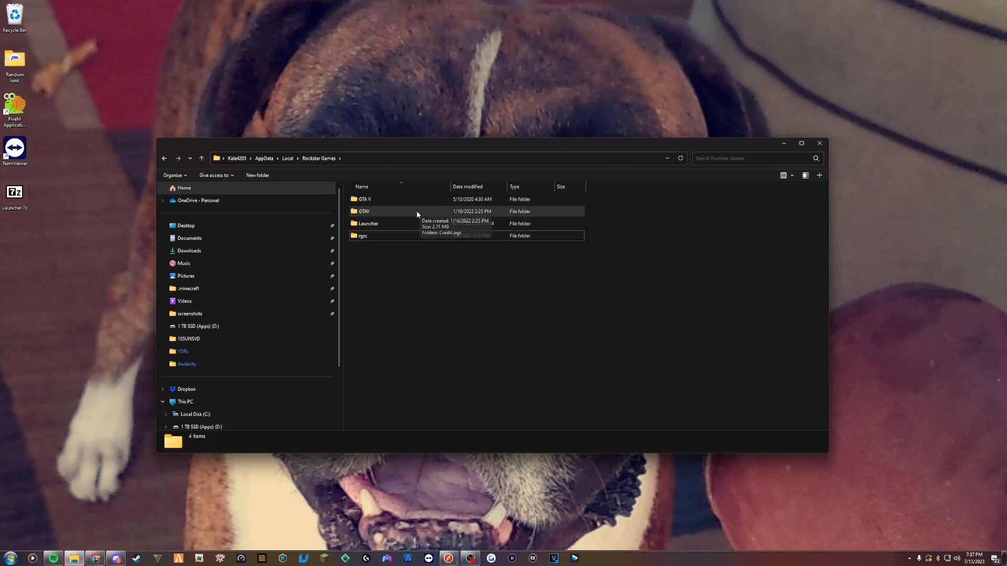
pyautogui.moveTo(403, 172)
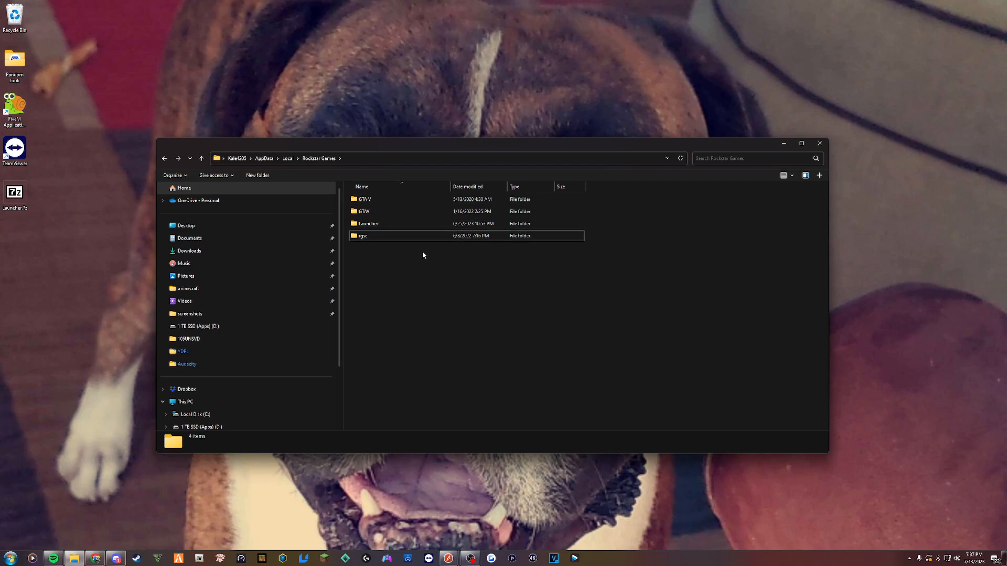
pyautogui.moveTo(412, 264)
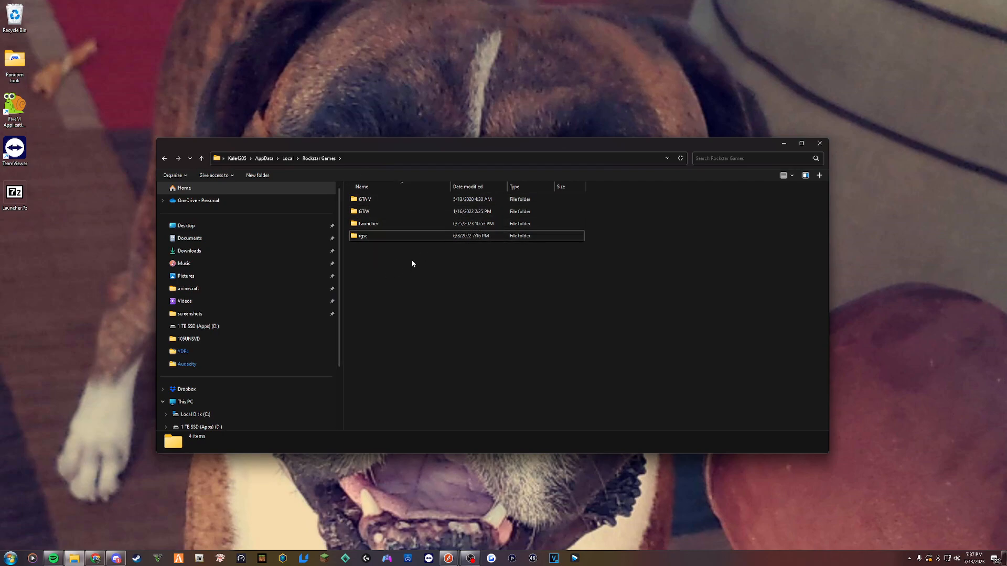
pyautogui.moveTo(397, 187)
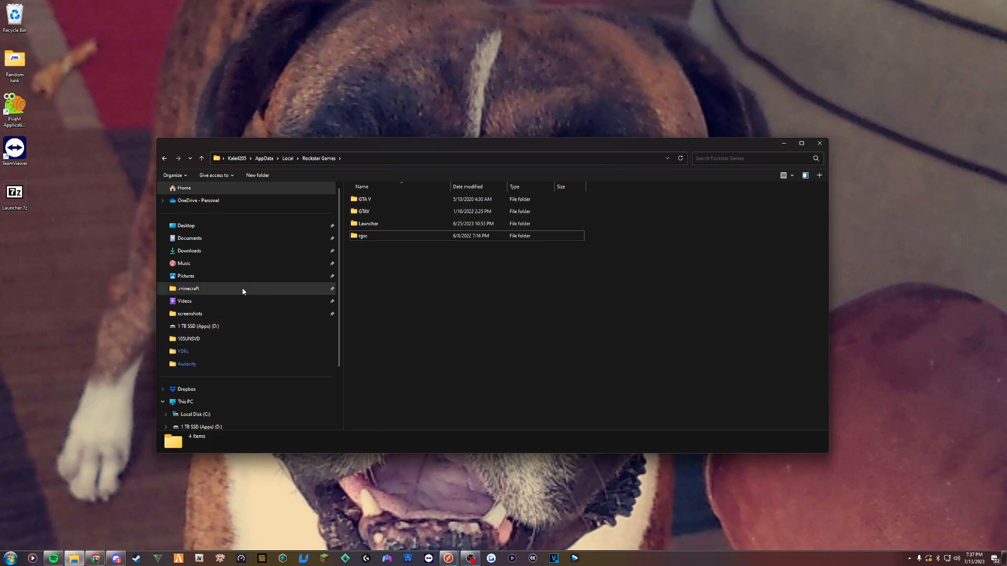
pyautogui.scroll(-3)
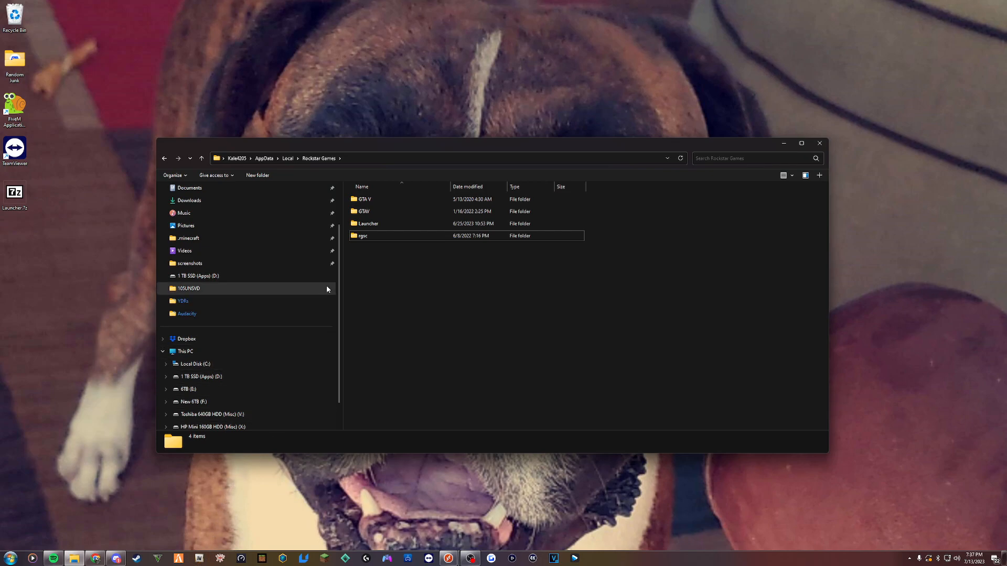
pyautogui.moveTo(203, 558)
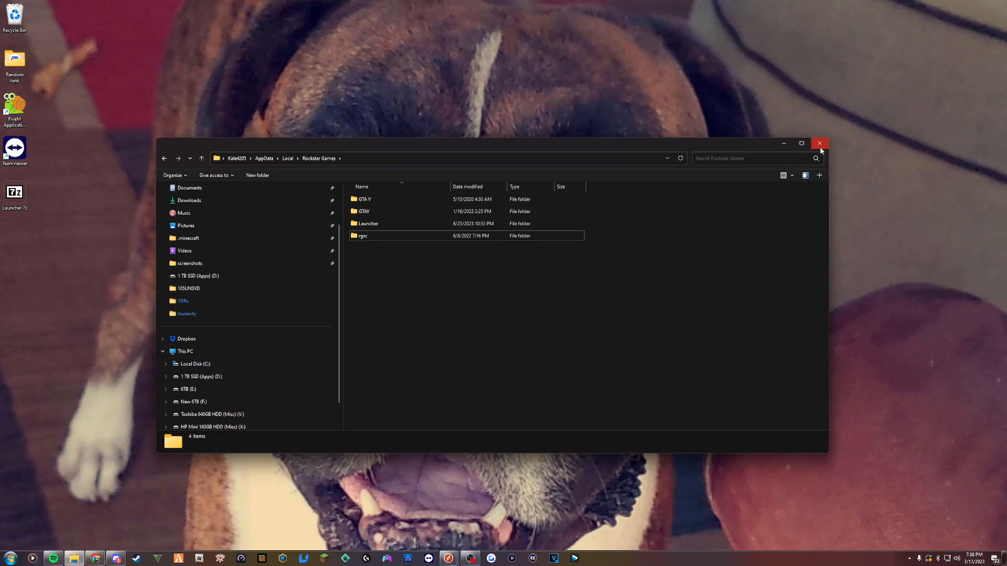
# - Close the Rockstar Games Explorer window and launch FiveM from its desktop shortcut
pyautogui.click(820, 143)
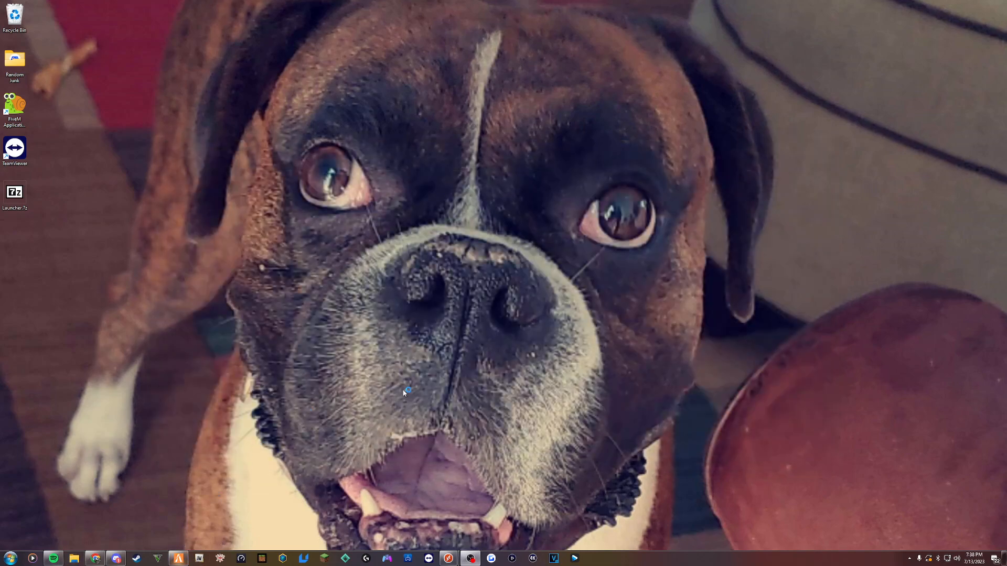
pyautogui.doubleClick(14, 109)
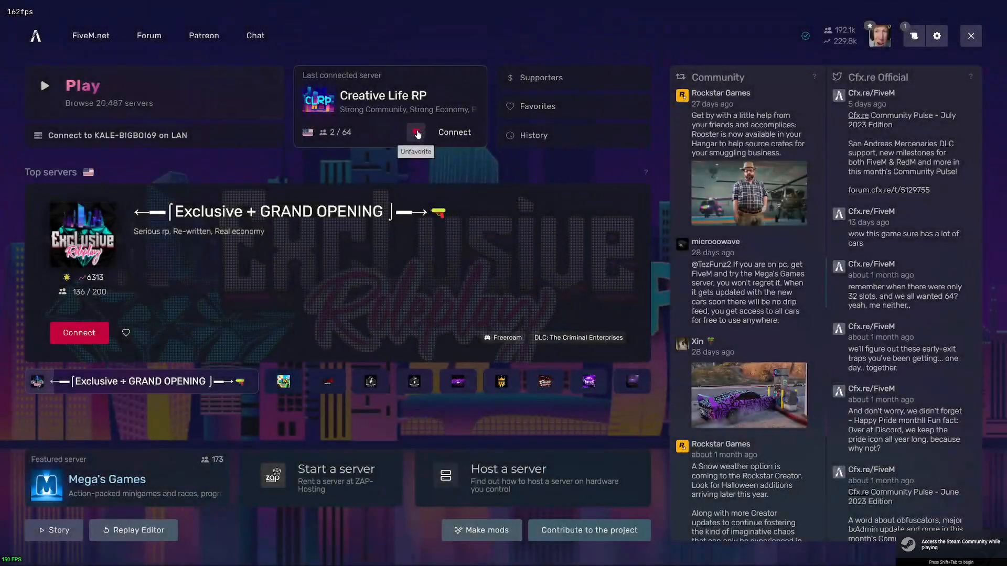
# - Search all FiveM servers for 'creative life rp' and open the Creative Life RP server
pyautogui.click(416, 132)
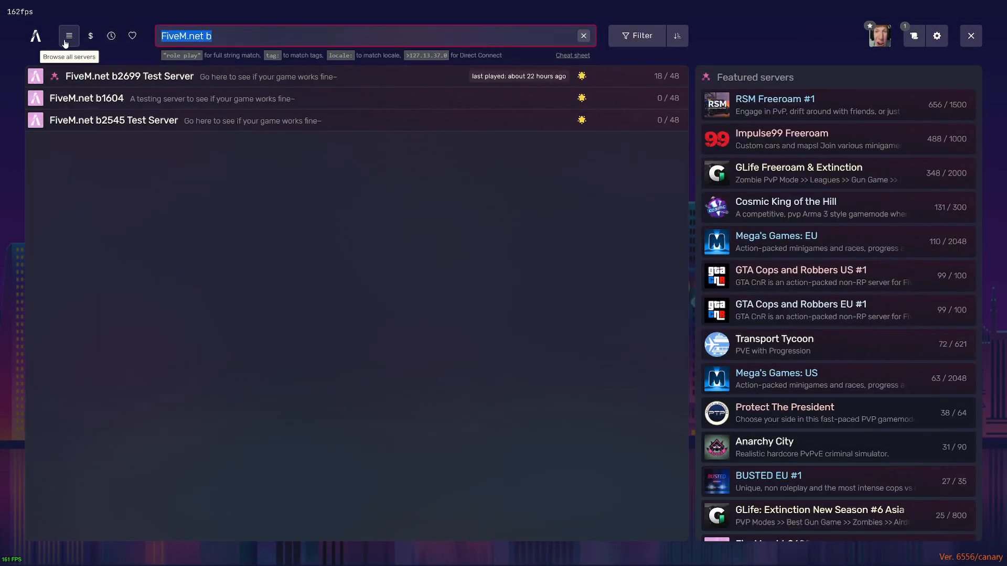
pyautogui.write('creative li')
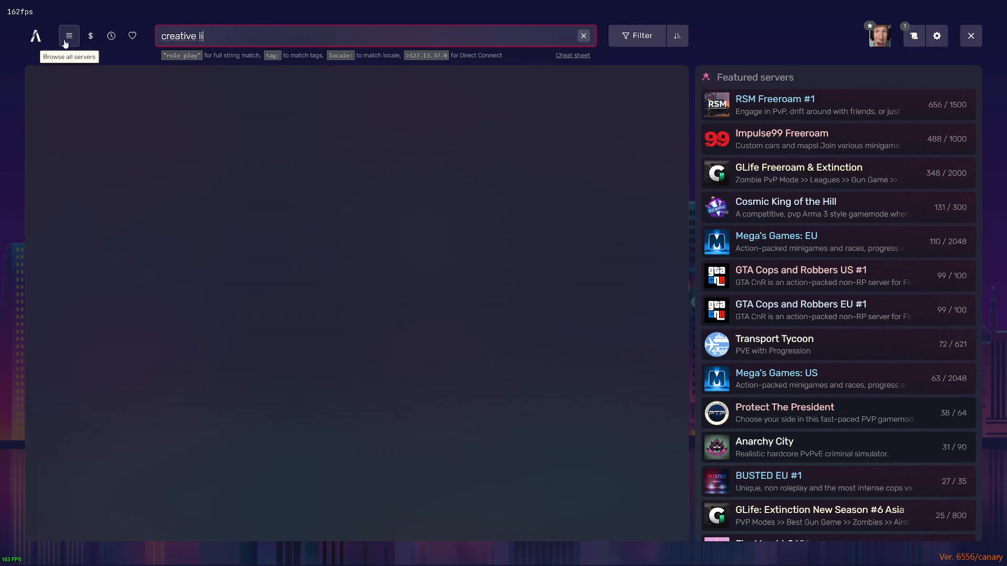
pyautogui.write('fe rp')
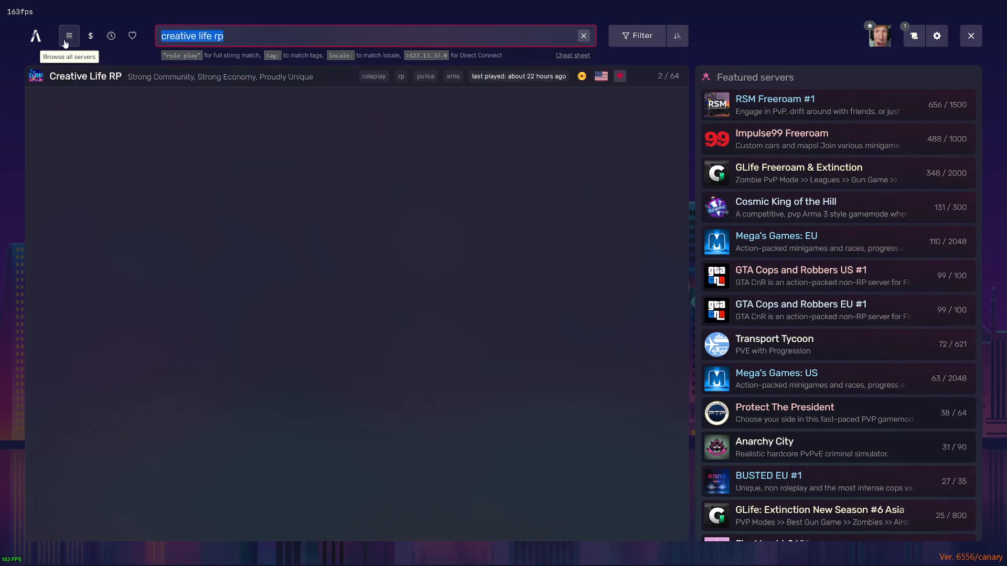
pyautogui.write('creativeliferp')
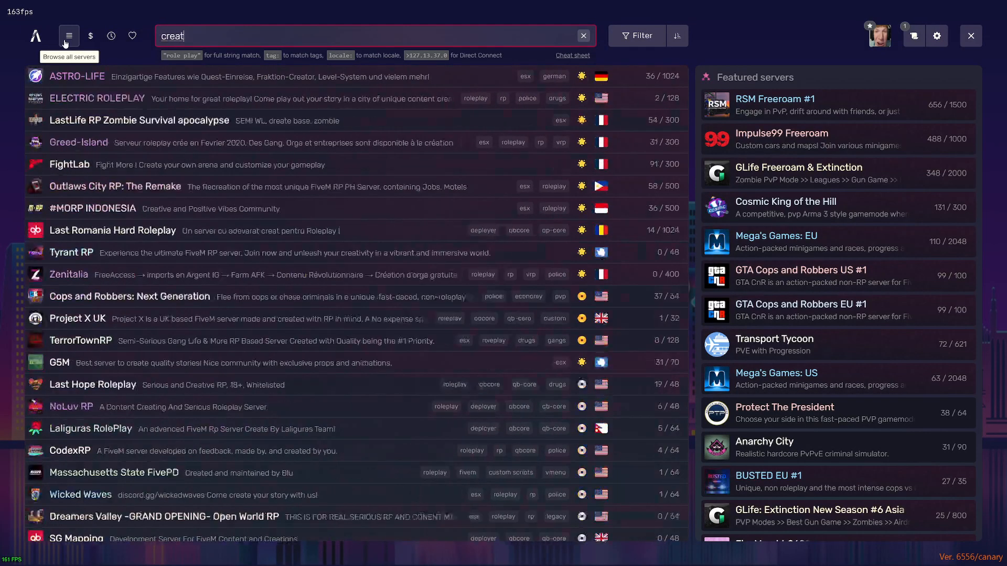
pyautogui.write('creative life rp')
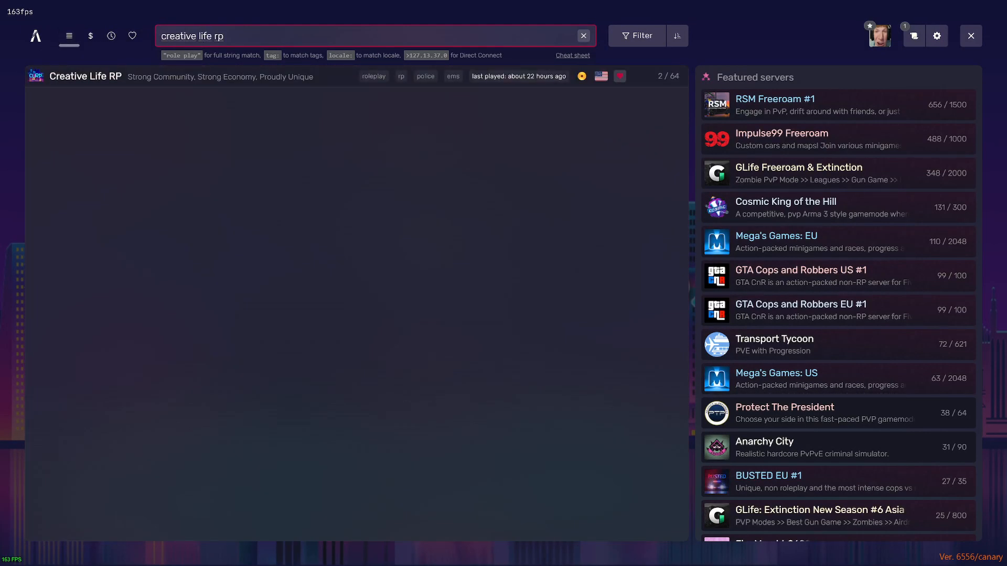
pyautogui.moveTo(76, 80)
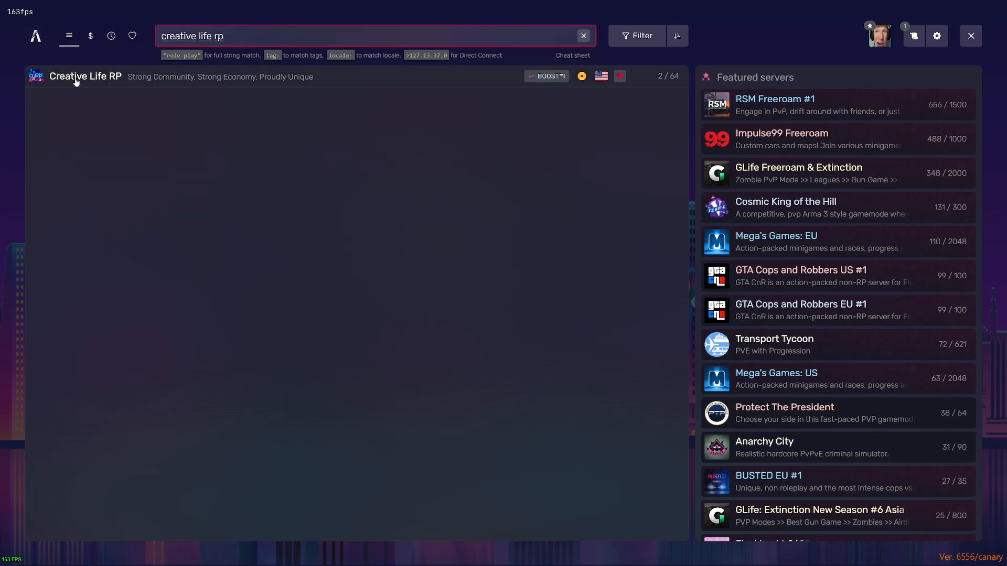
pyautogui.click(85, 77)
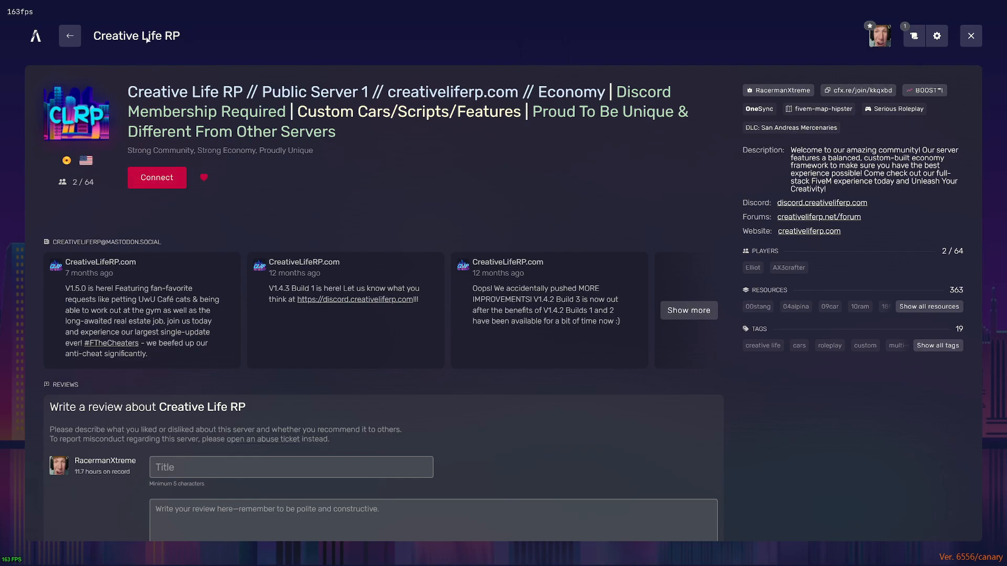
# - Close FiveM and confirm 'Exit to desktop'
pyautogui.click(971, 35)
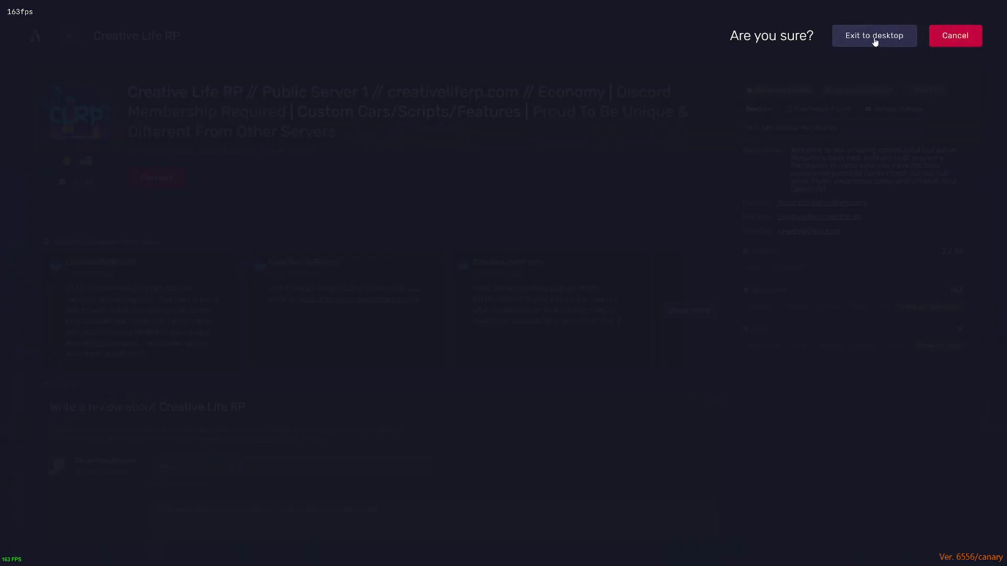
pyautogui.click(874, 35)
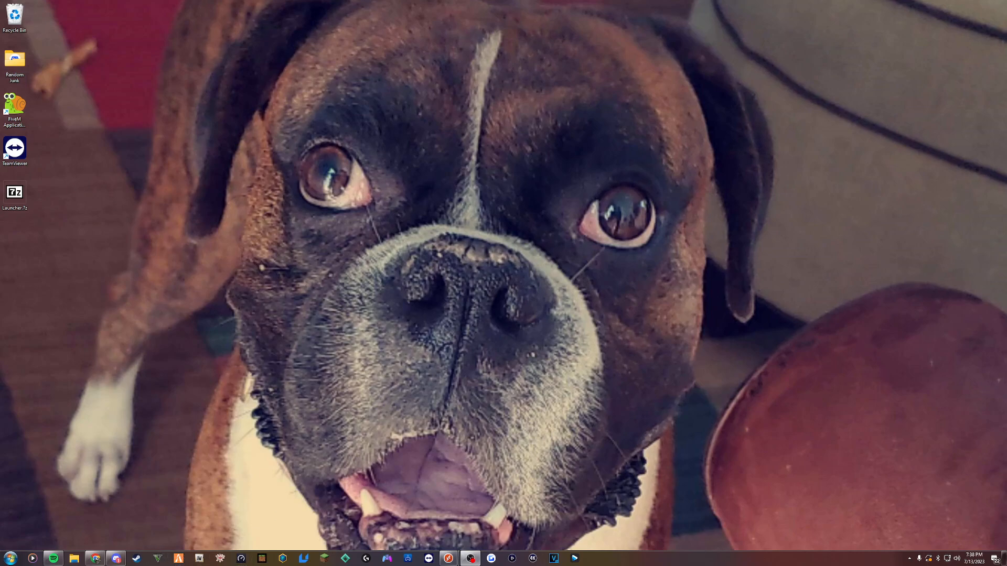
pyautogui.moveTo(141, 315)
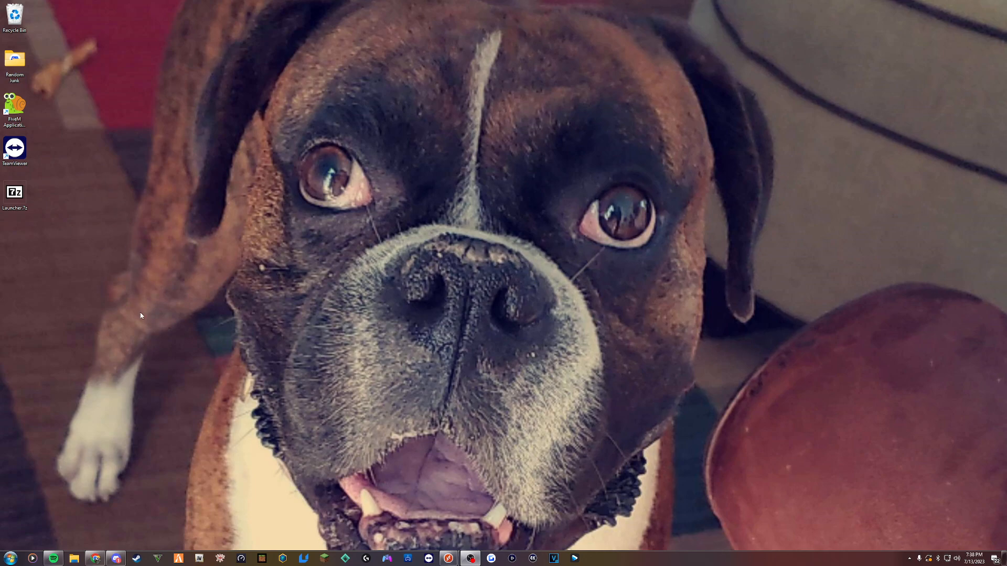
pyautogui.moveTo(108, 522)
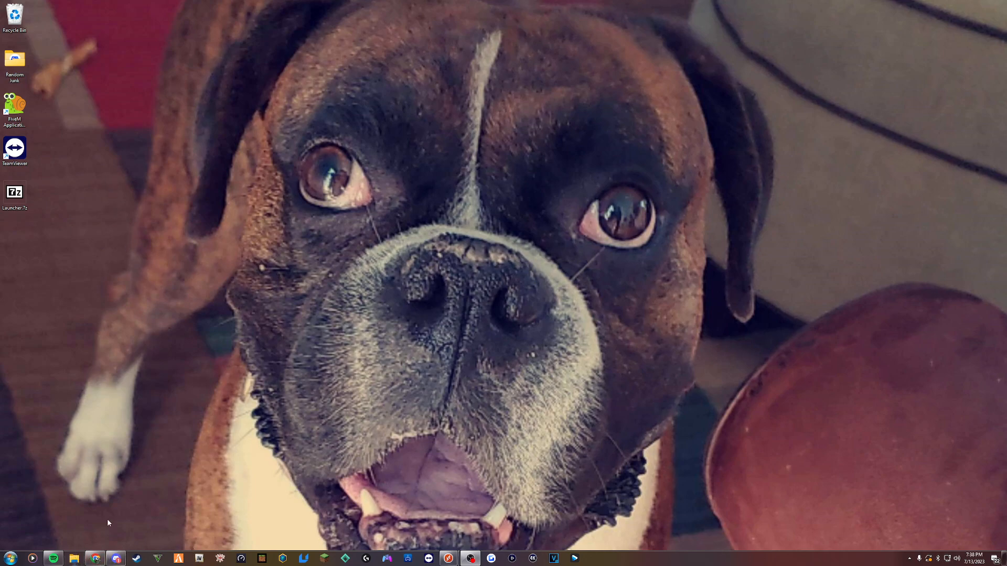
pyautogui.moveTo(696, 352)
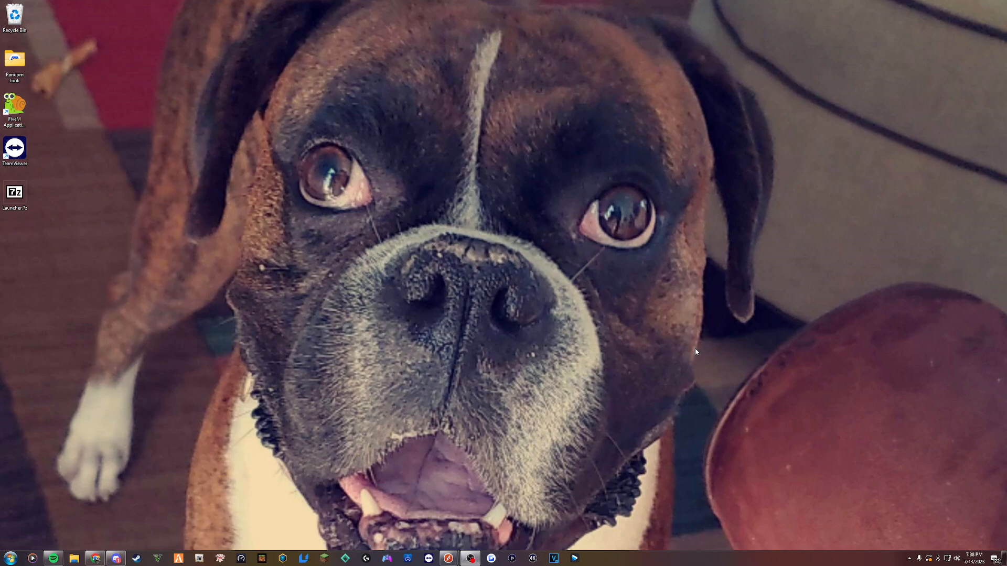